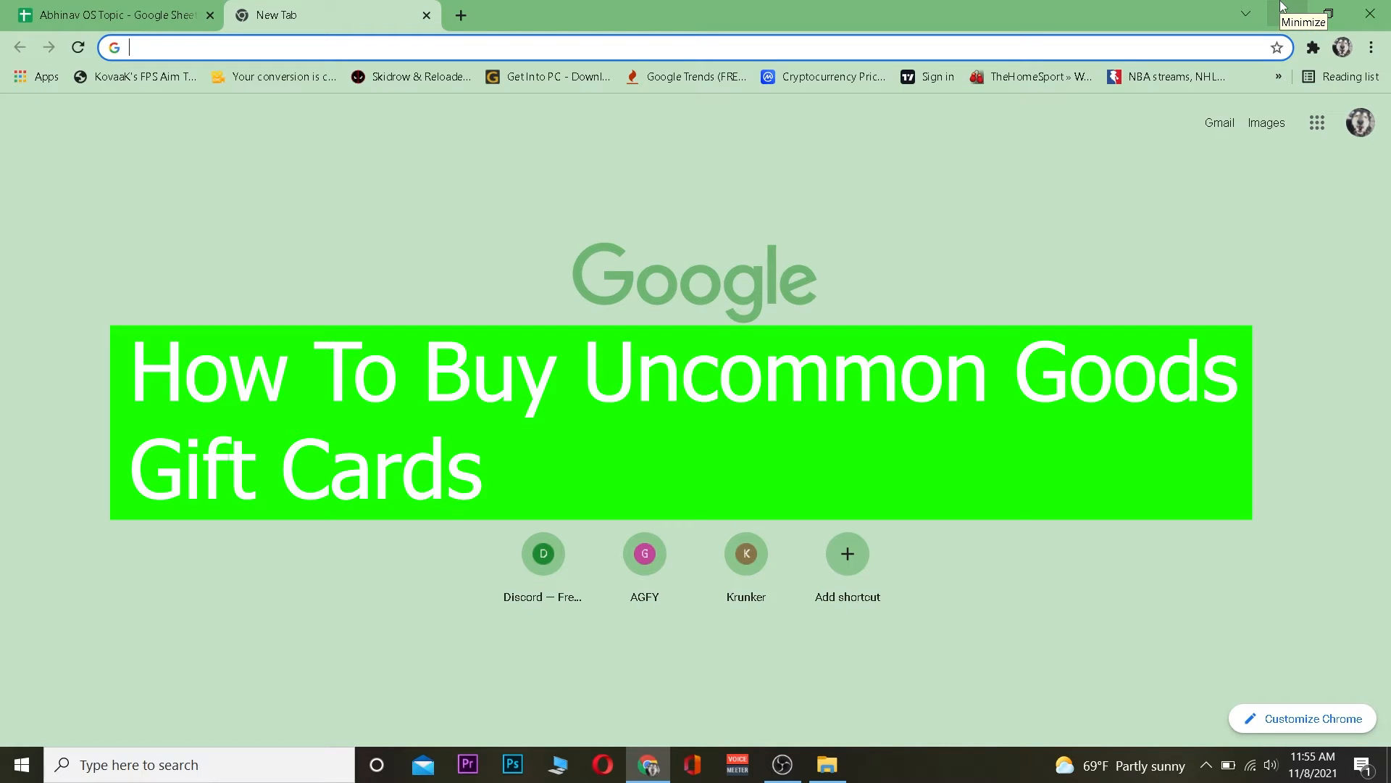
mouse_move(1286, 6)
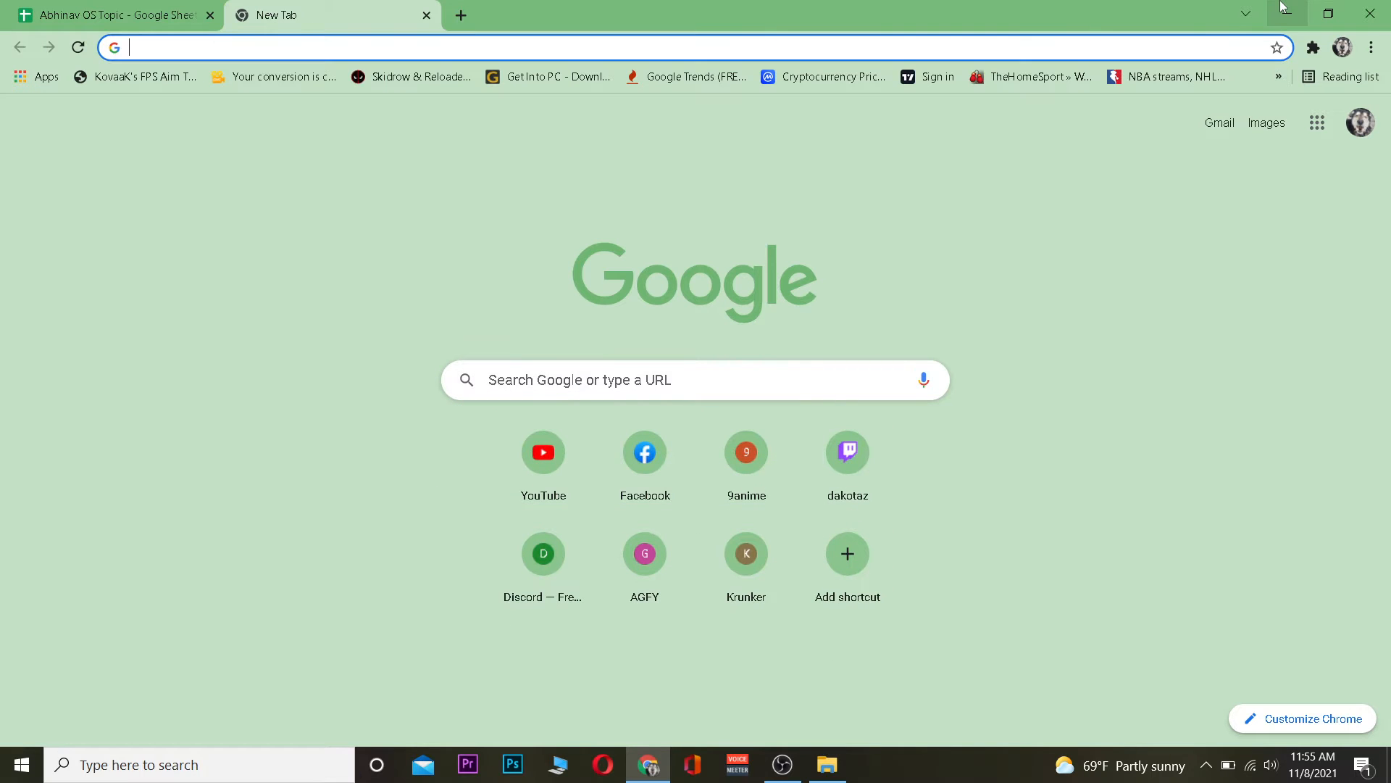
Search 'uncommongoods gift card' and open the Gift Certificate | Uncommon Goods result.
type("uncommongoods gift card")
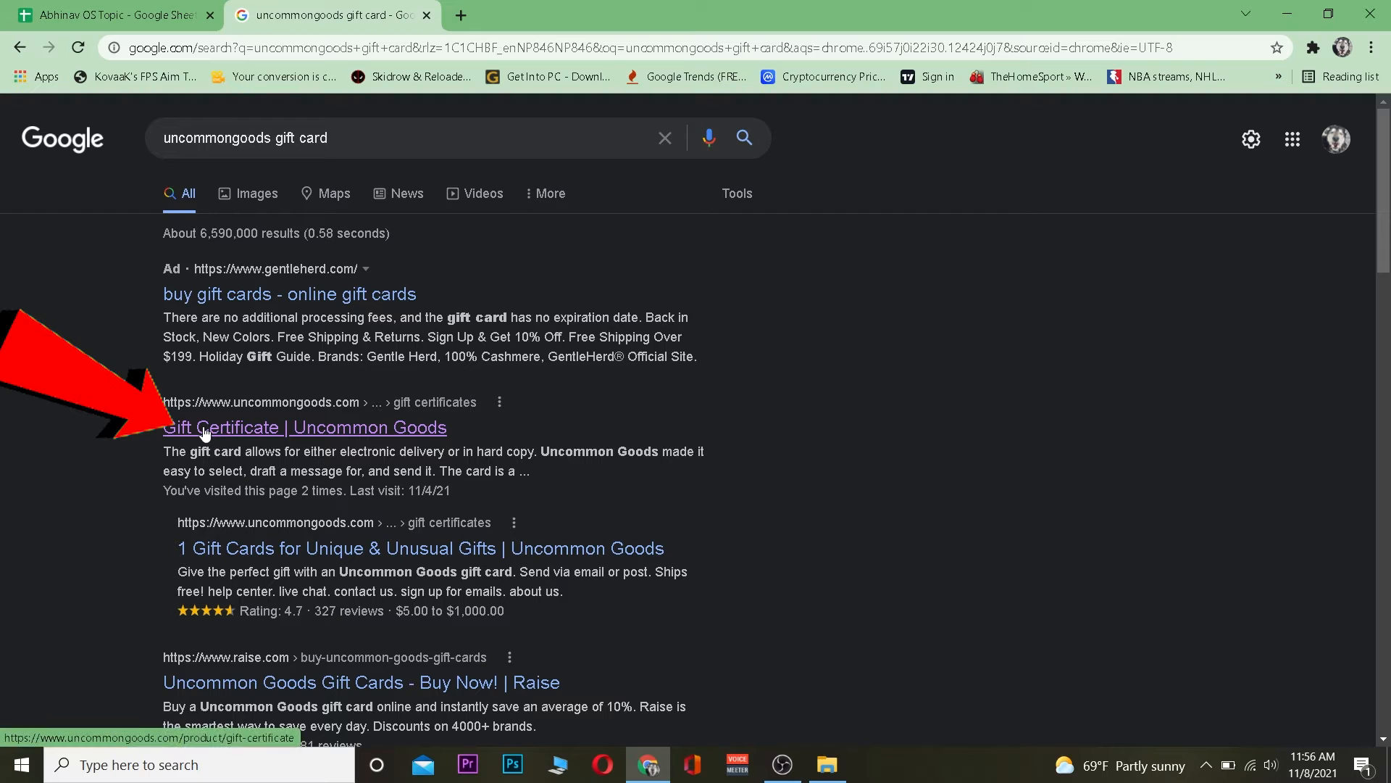
left_click(304, 427)
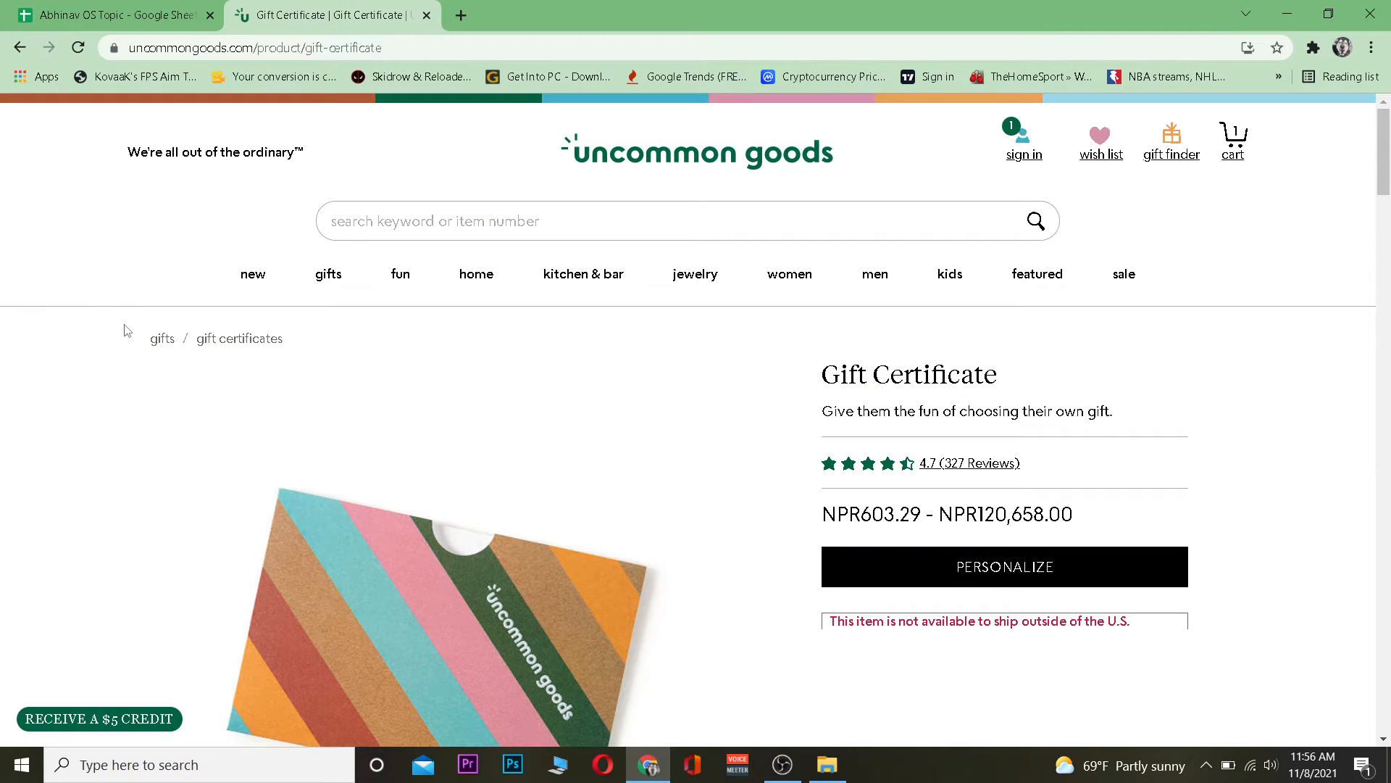
mouse_move(596, 305)
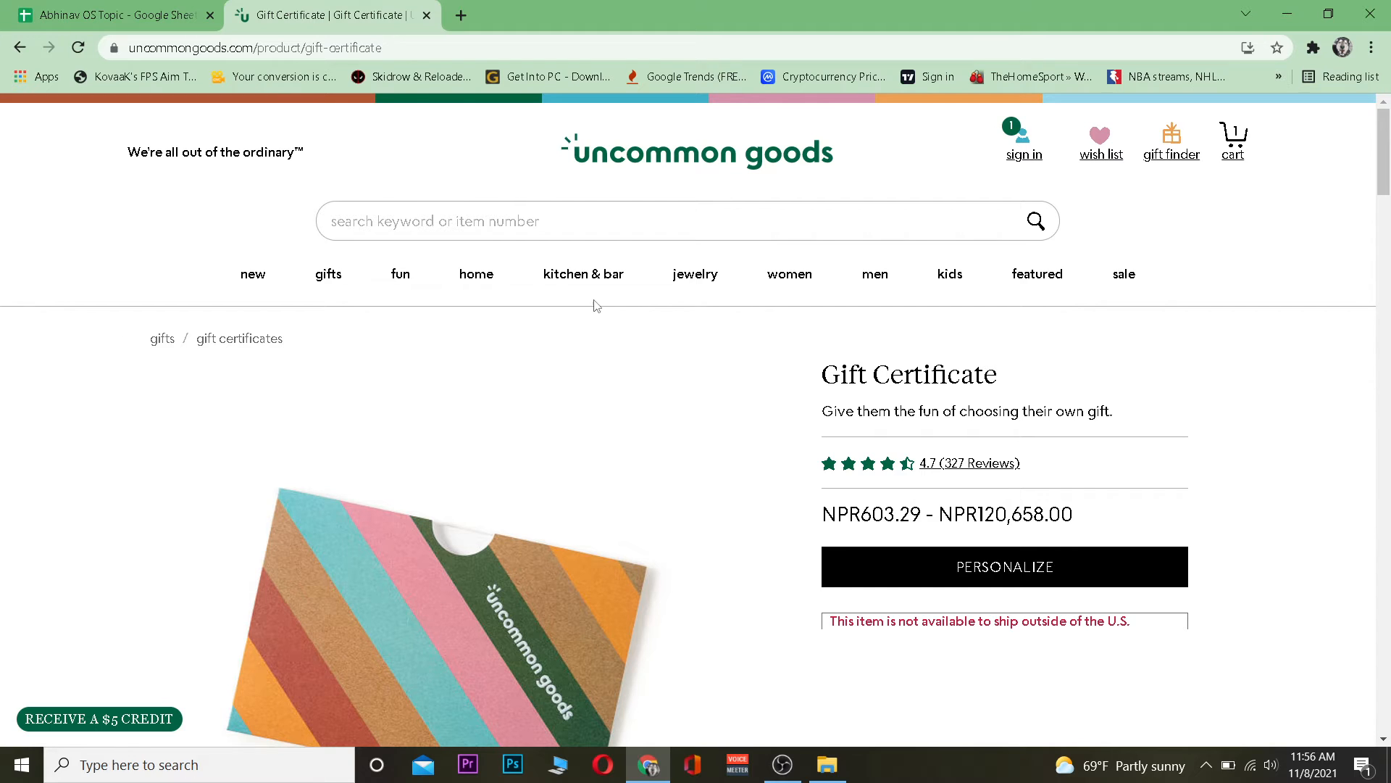
Personalize the certificate To 'kevin', From 'witchey', with a $50 dollar value.
left_click(1004, 567)
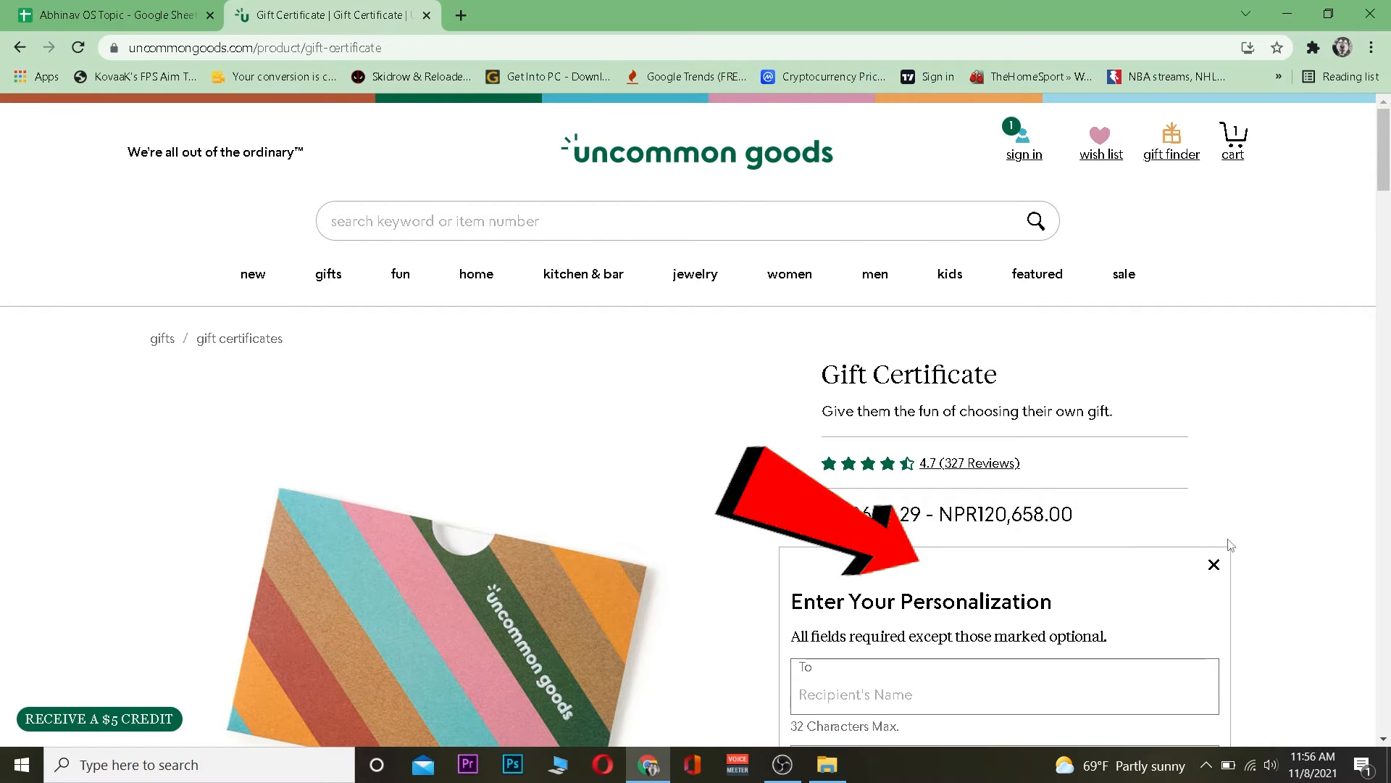
scroll("down", 3)
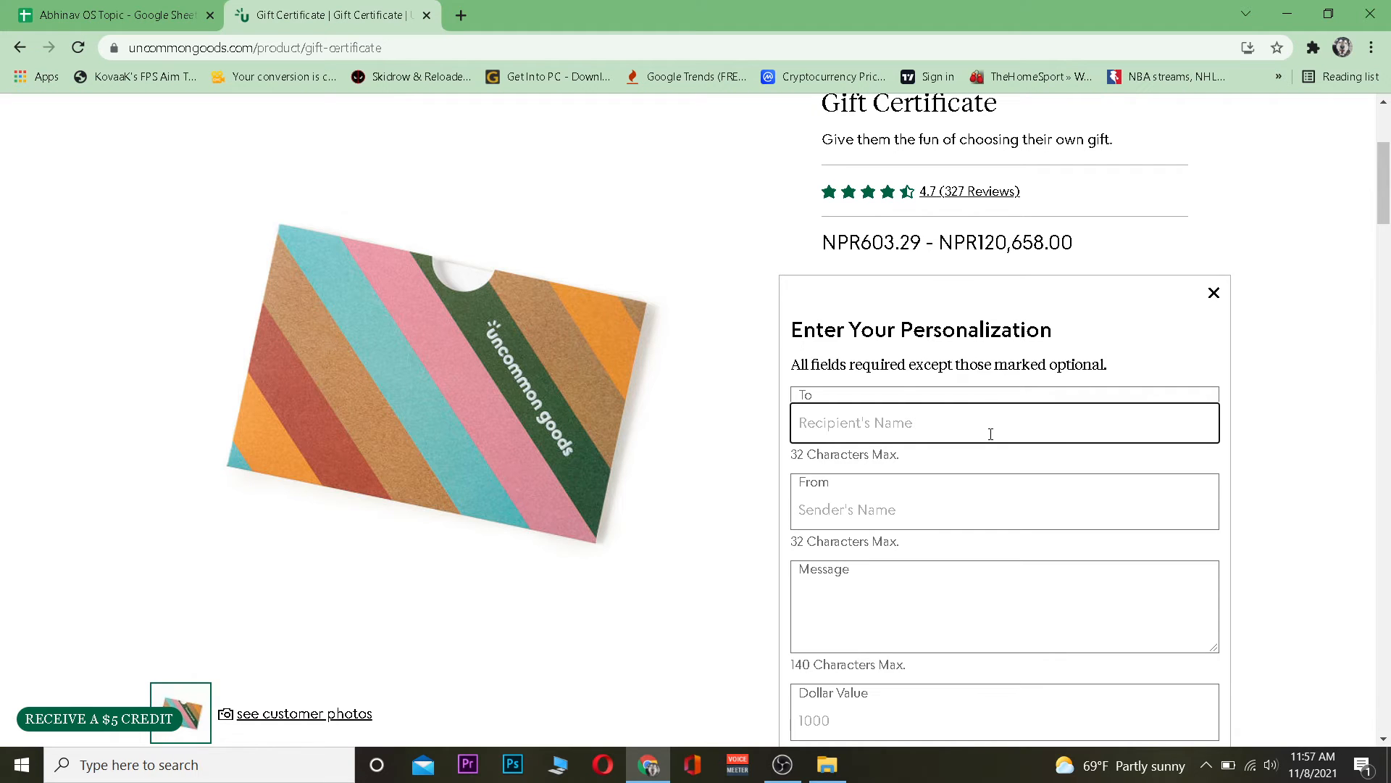
type("kevin")
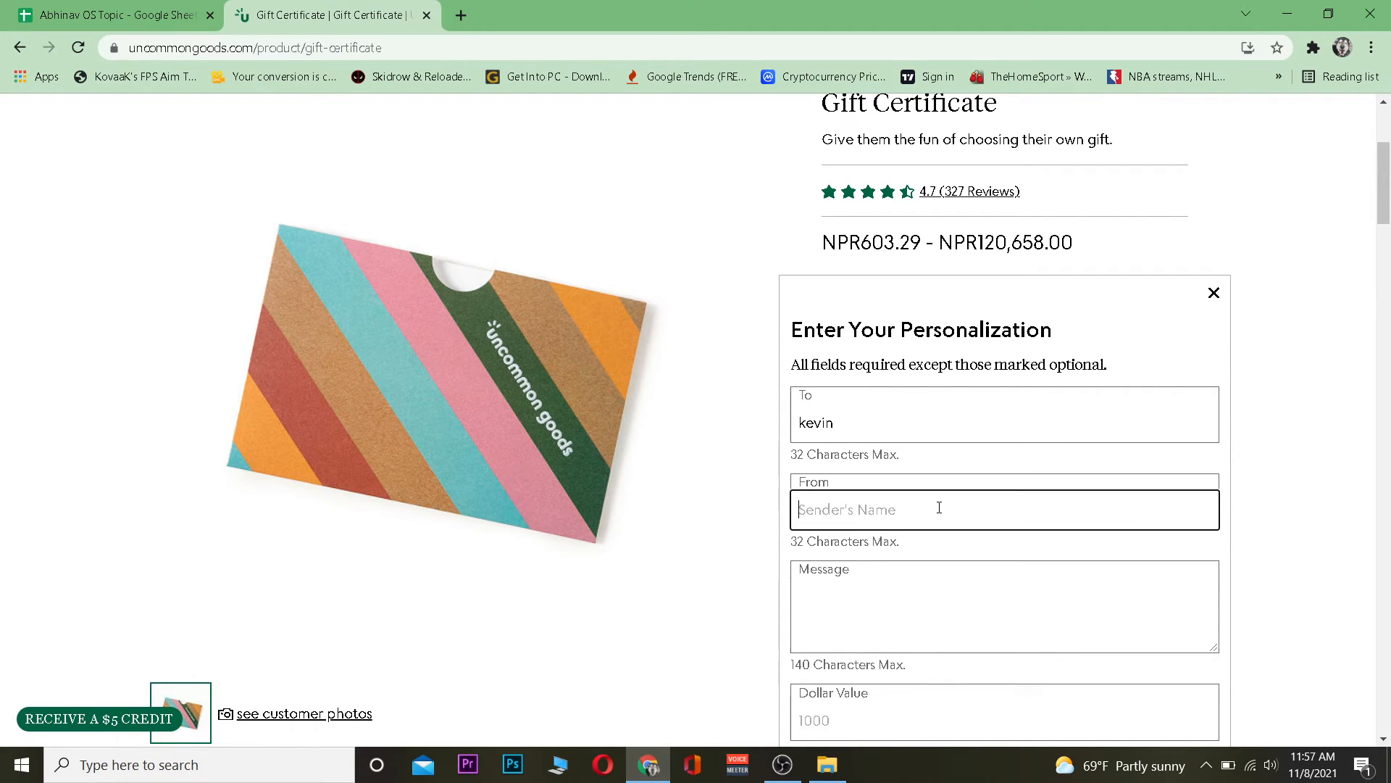
type("witchey")
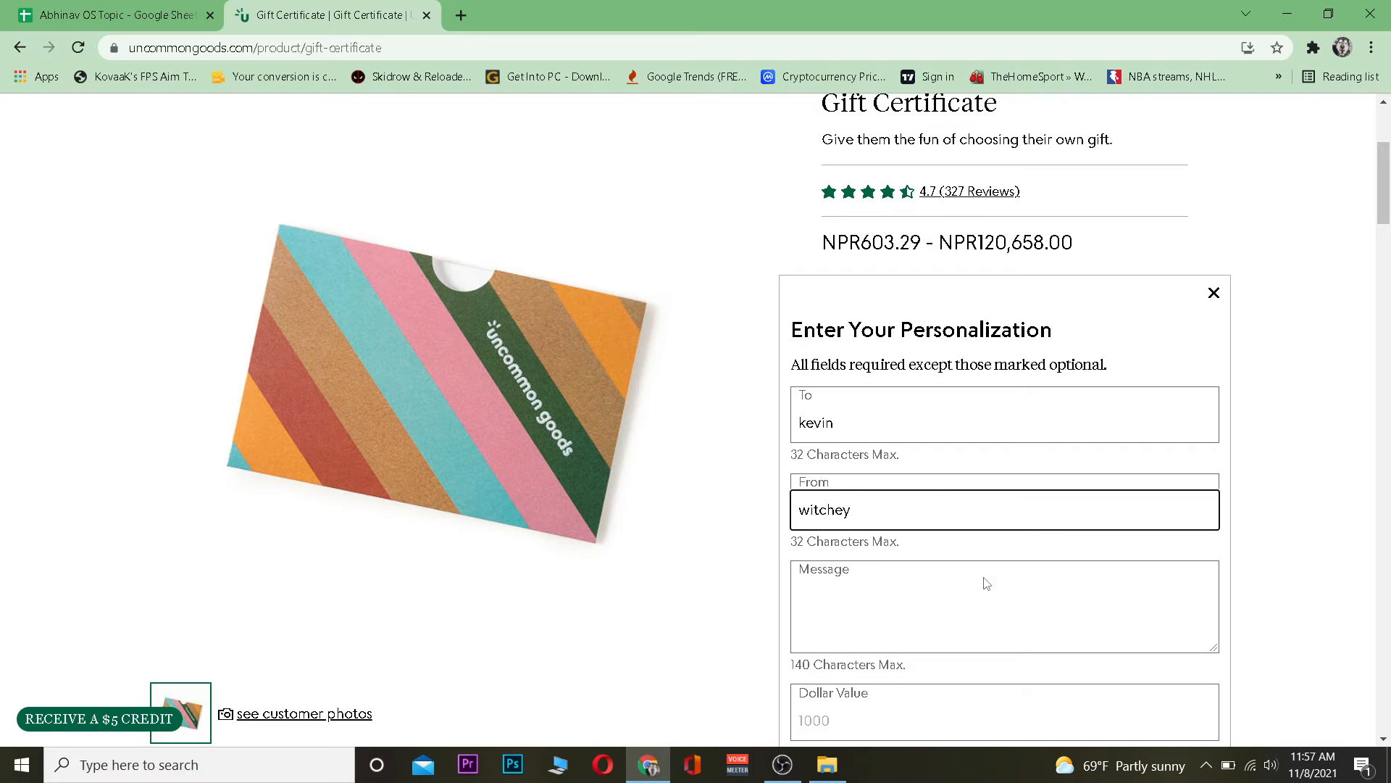
scroll("down", 3)
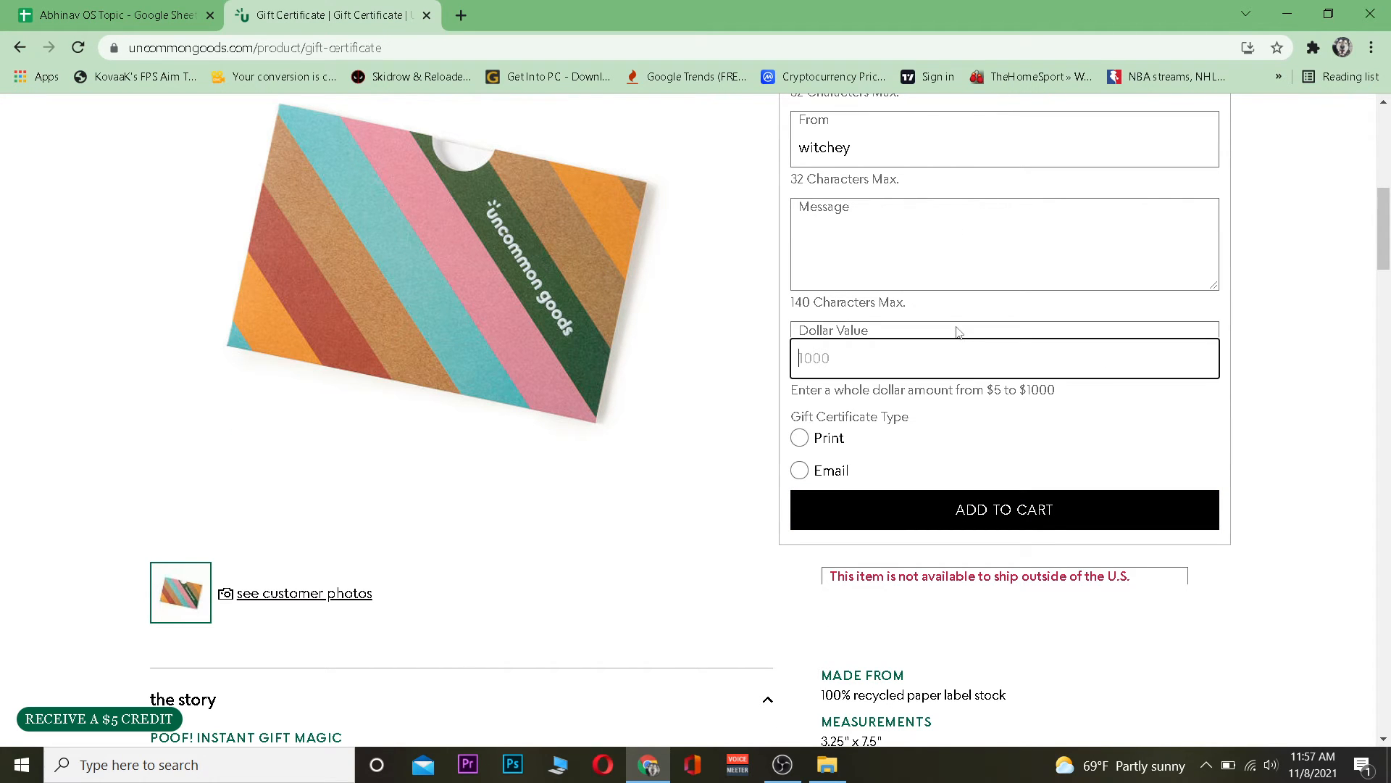
type("50")
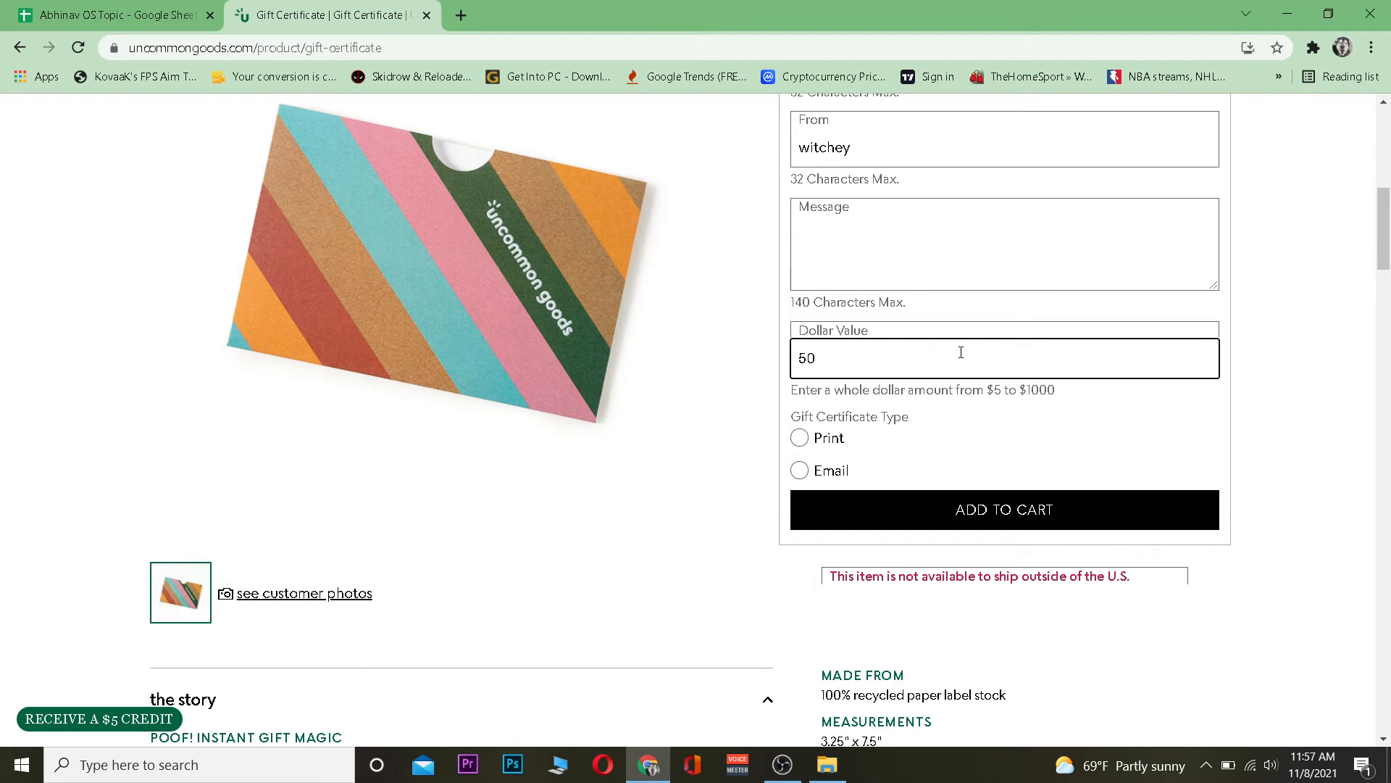
Choose email delivery, enter recipient email 'one2step', and add the certificate to the cart.
left_click(799, 469)
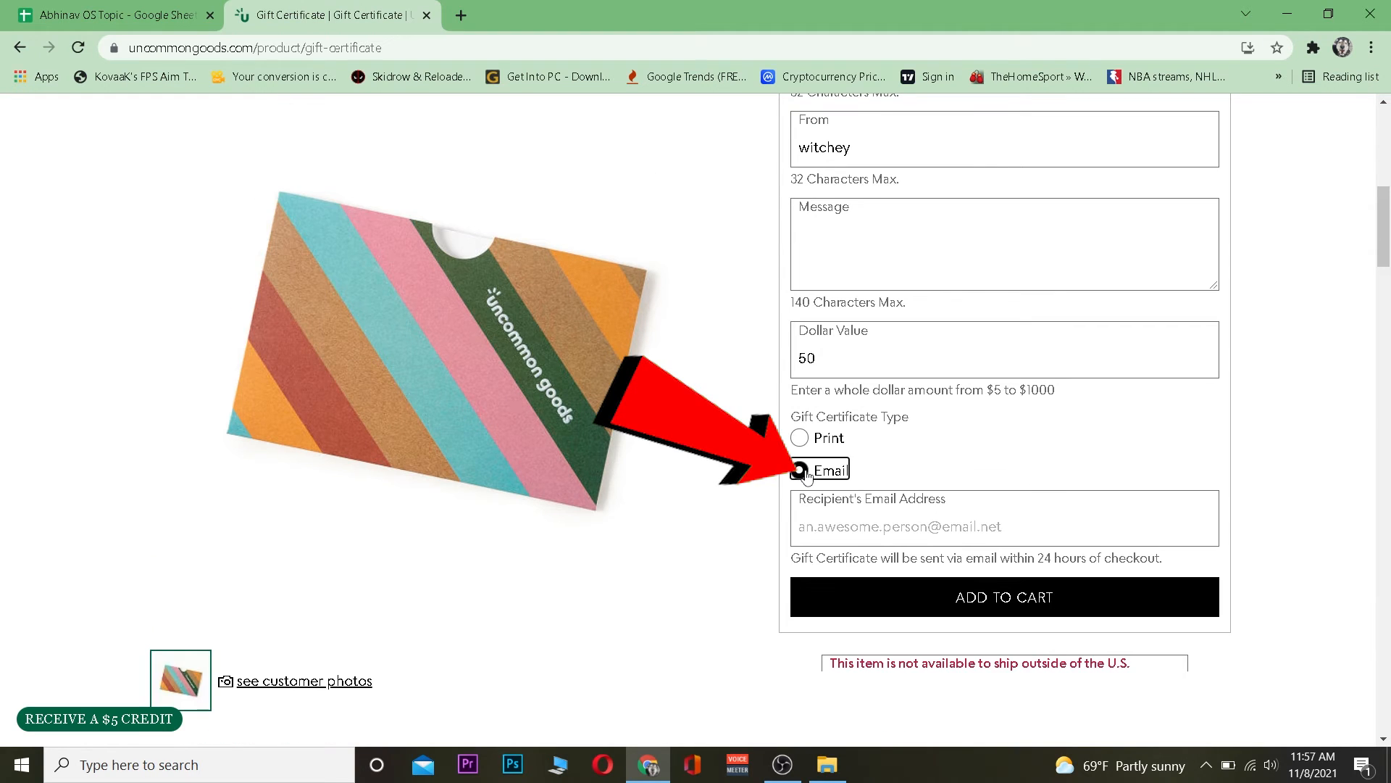
left_click(798, 469)
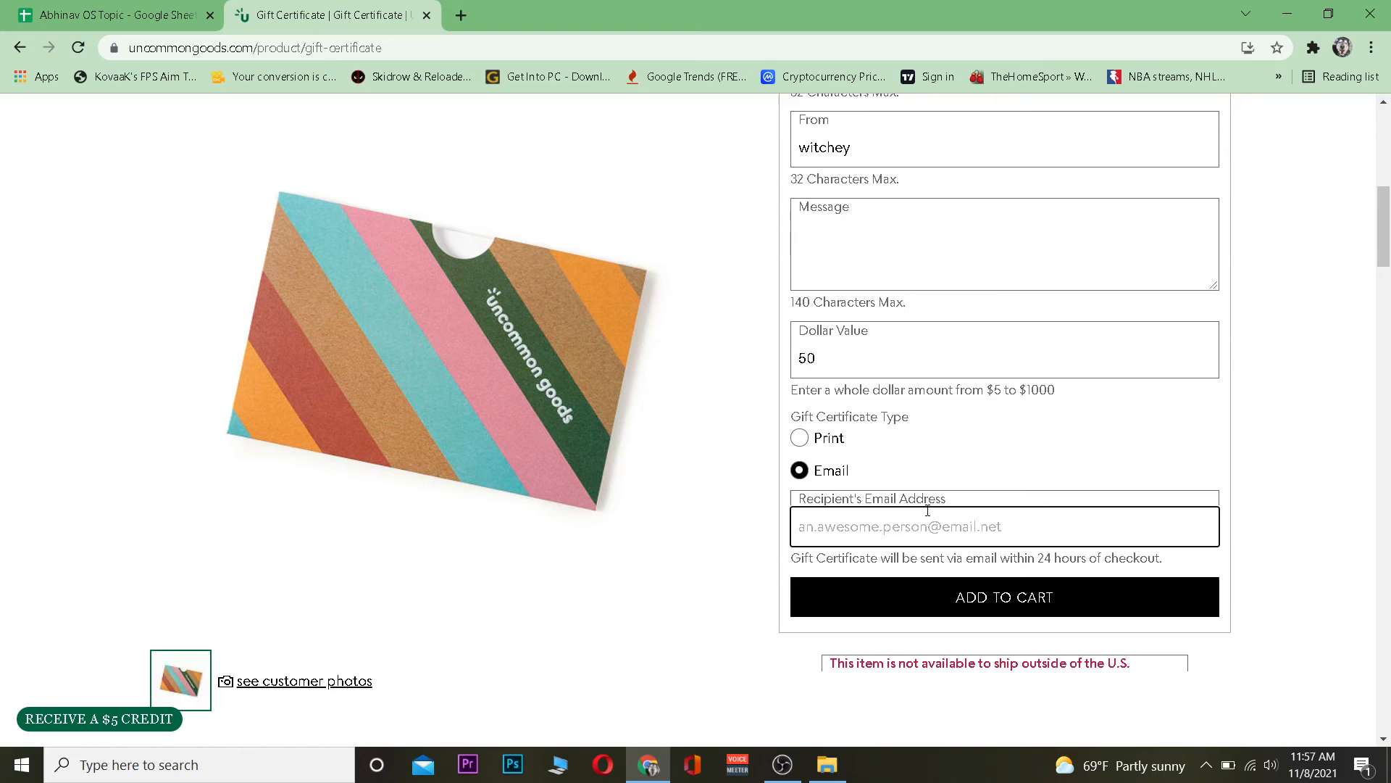
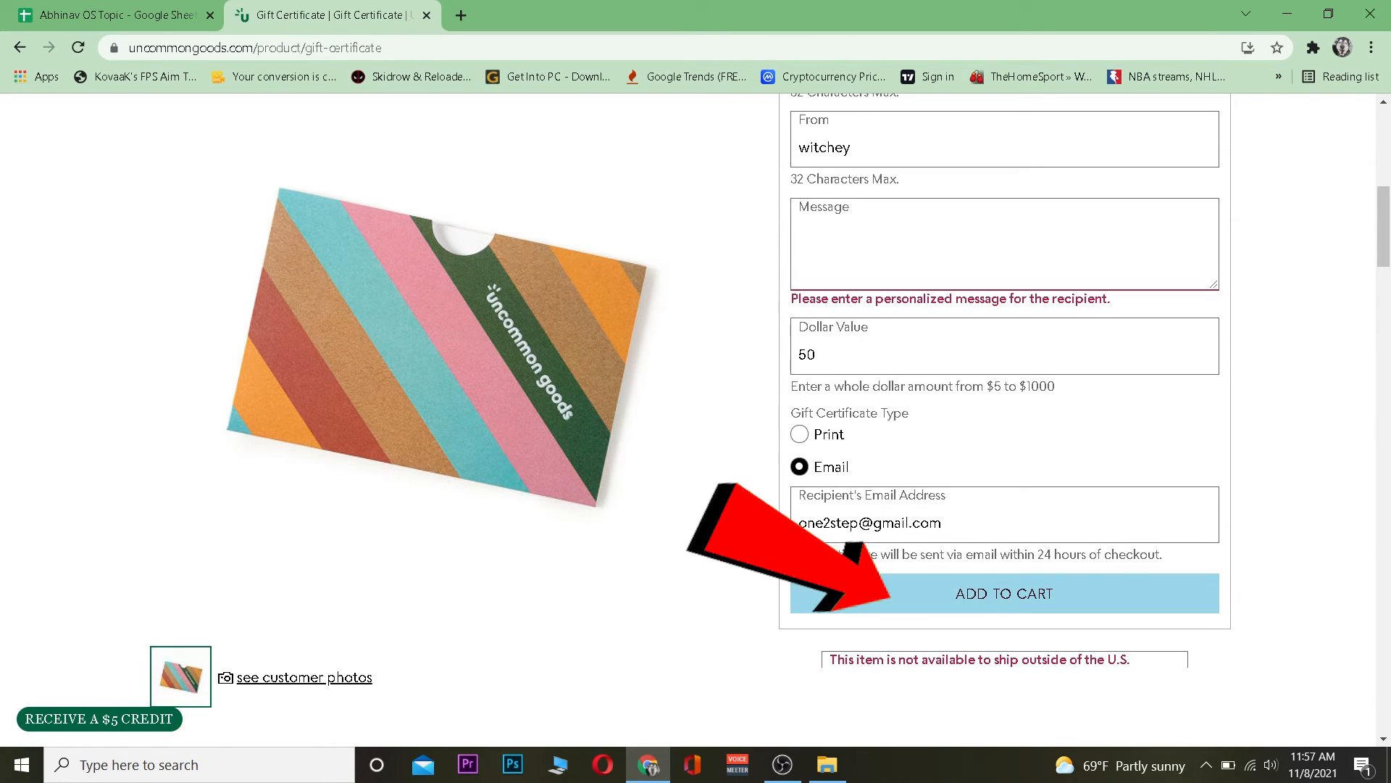
left_click(1004, 592)
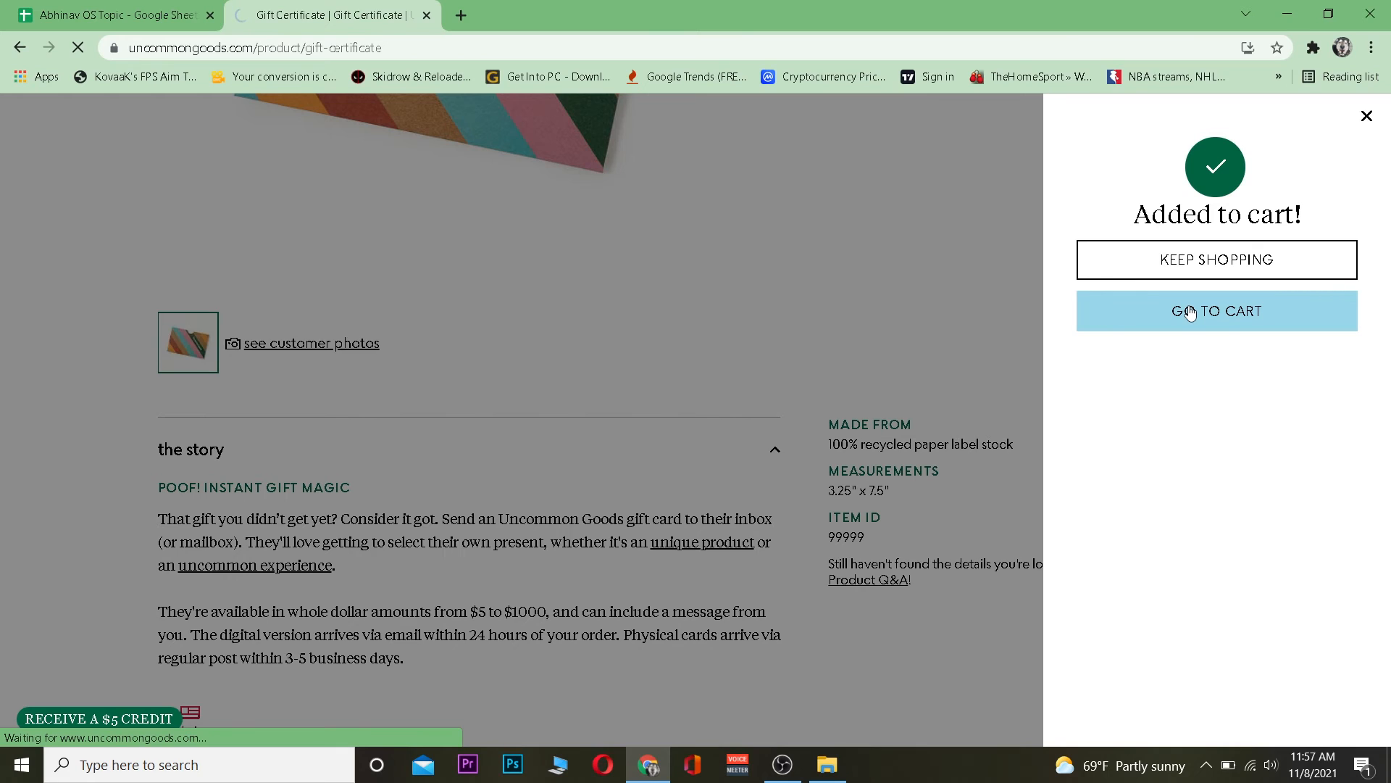
Go to the cart and scroll through the empty Secure Checkout delivery form.
left_click(1217, 311)
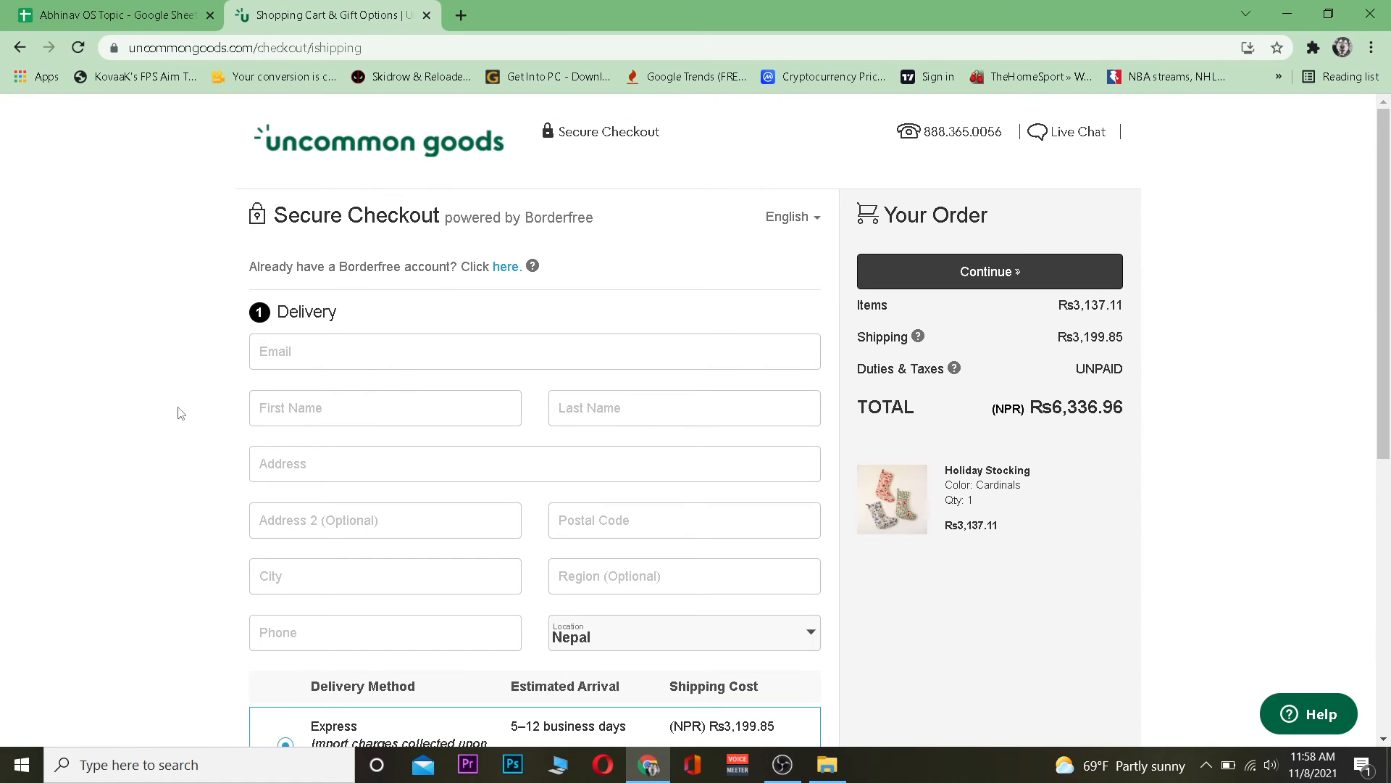
scroll("down", 3)
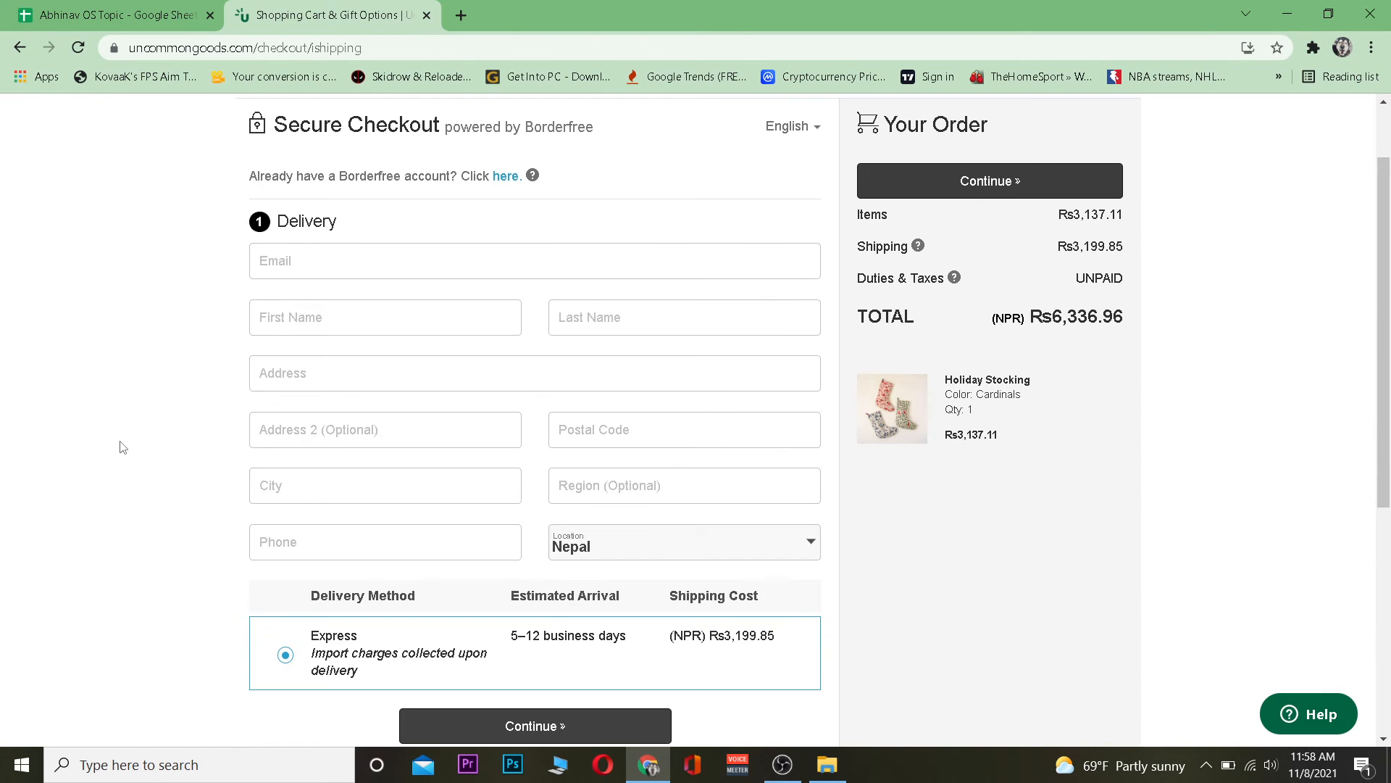
scroll("down", 3)
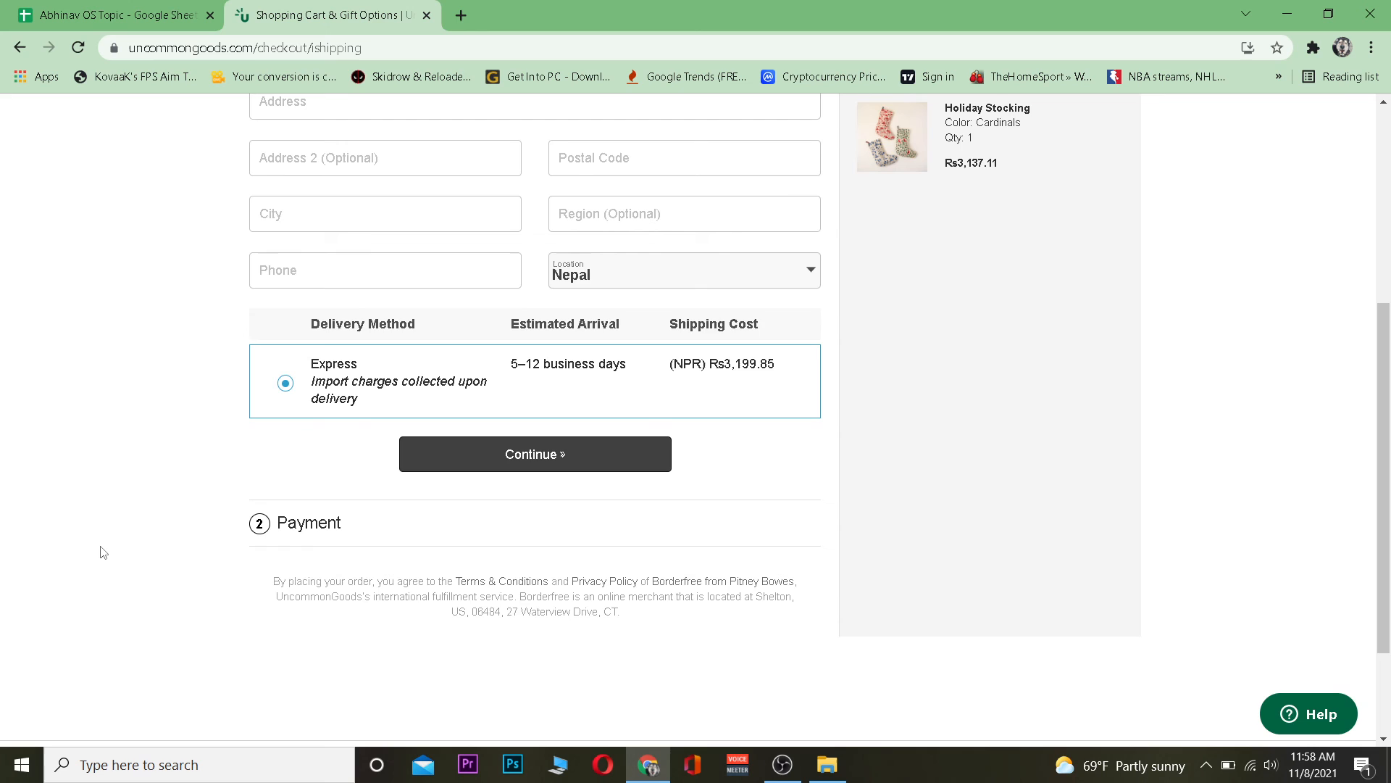
scroll("up", 3)
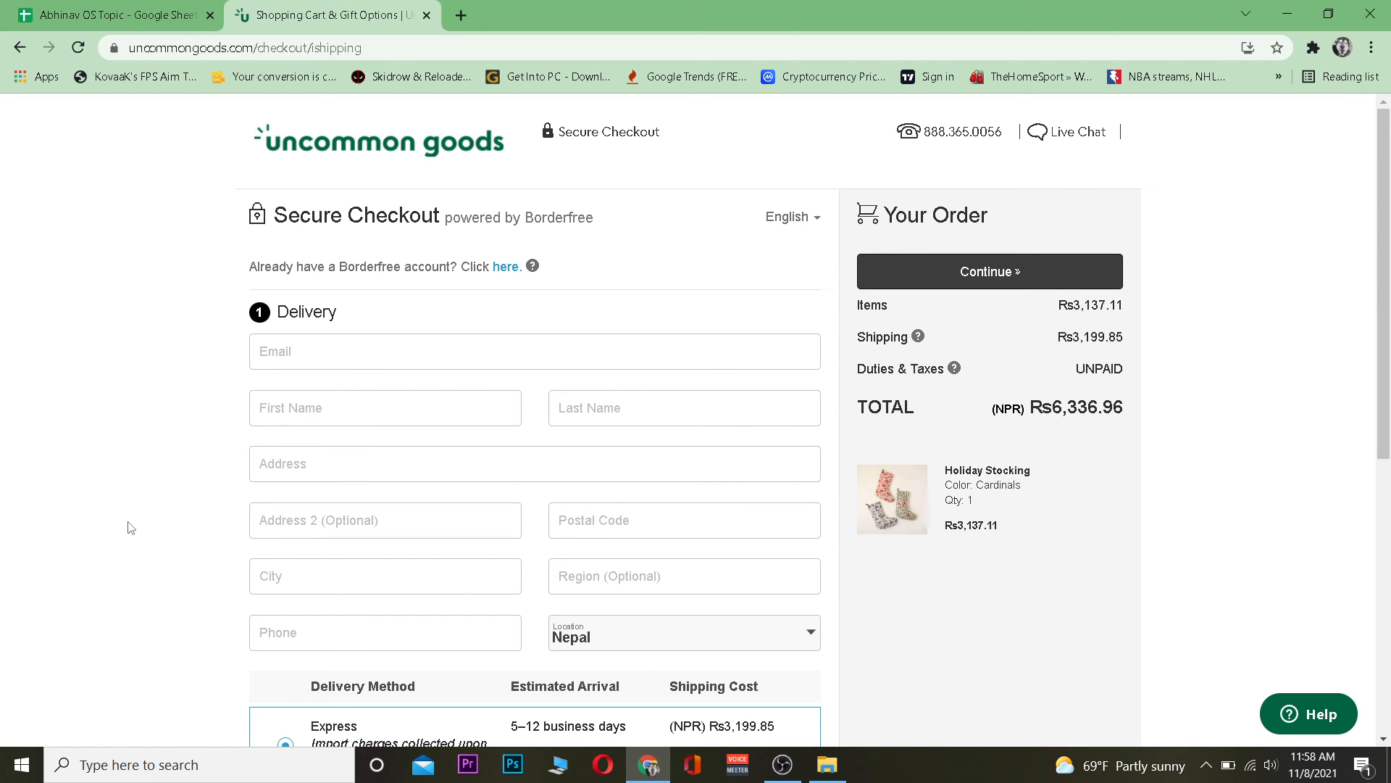